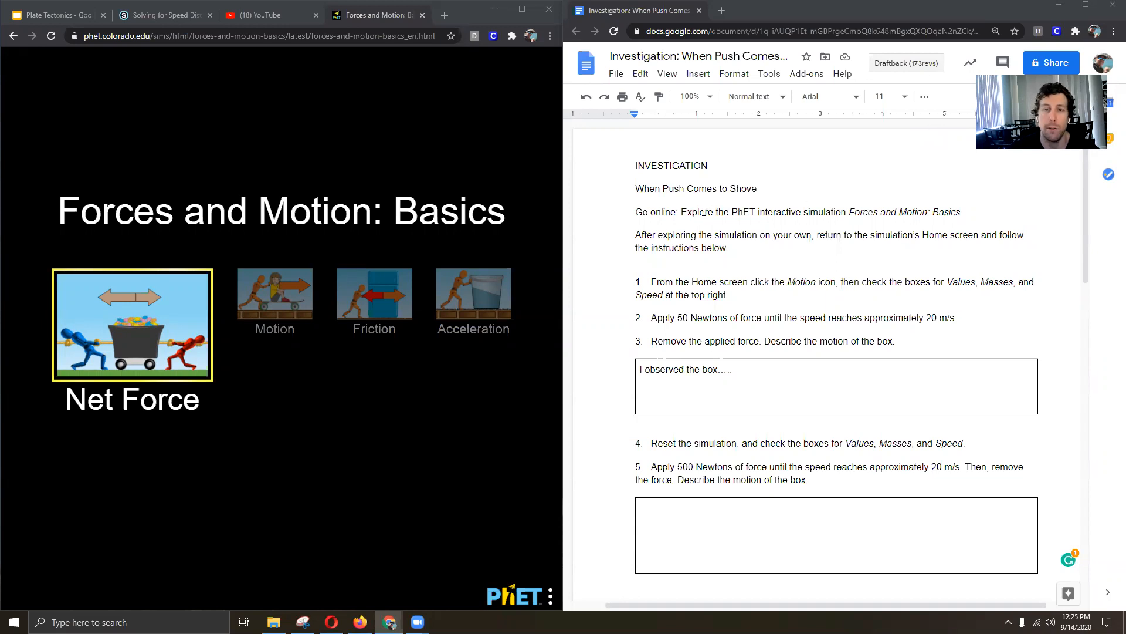
Step: Launch the Motion simulation and show the Values, Masses and Speed readouts
{"action": "left_click_drag", "start_coordinate": [731, 213], "coordinate": [832, 212]}
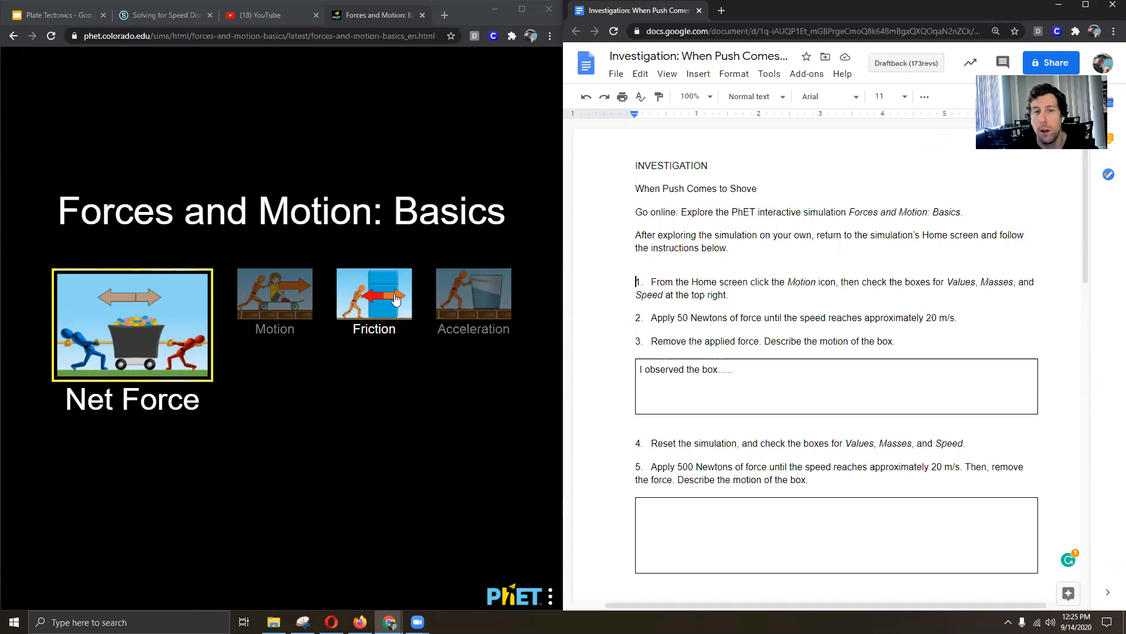
{"action": "mouse_move", "coordinate": [11, 323]}
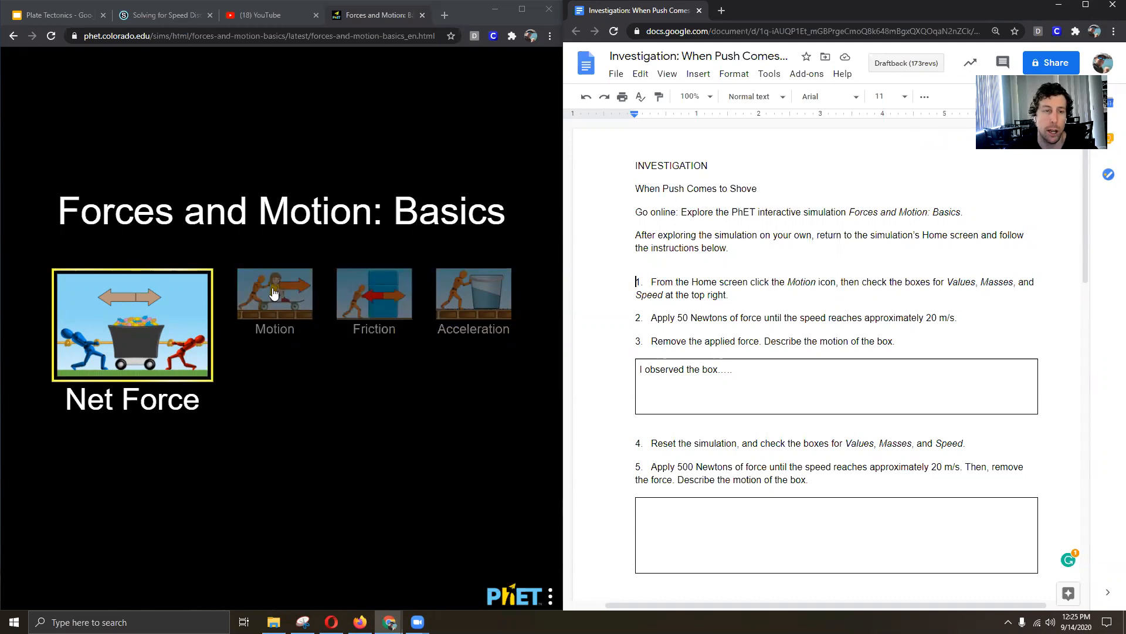
{"action": "left_click", "coordinate": [274, 294]}
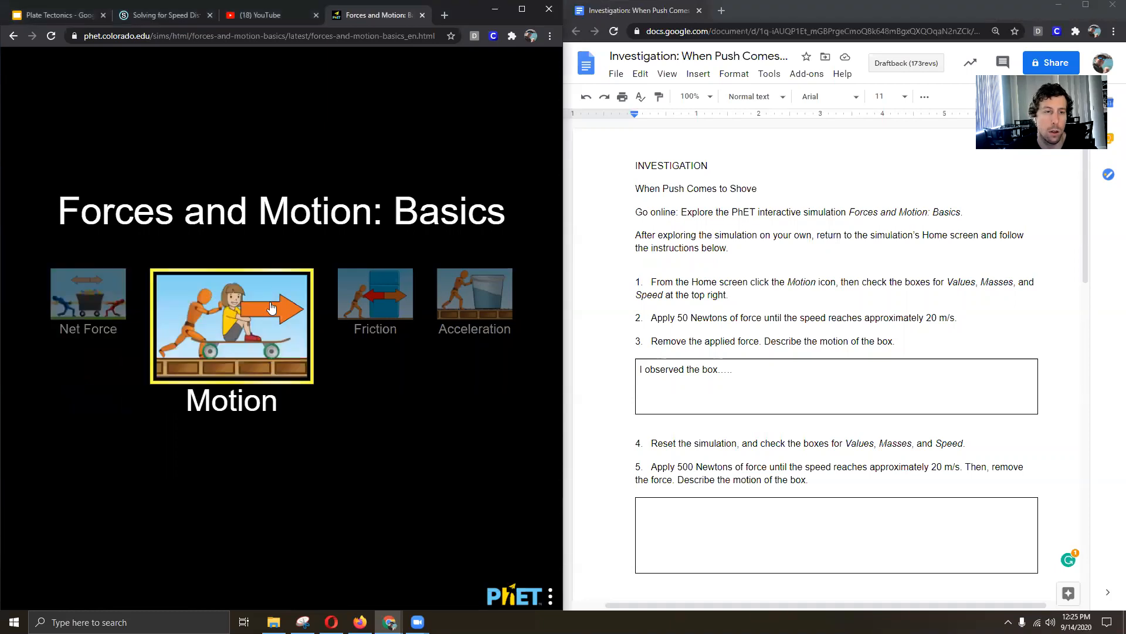
{"action": "left_click", "coordinate": [231, 325]}
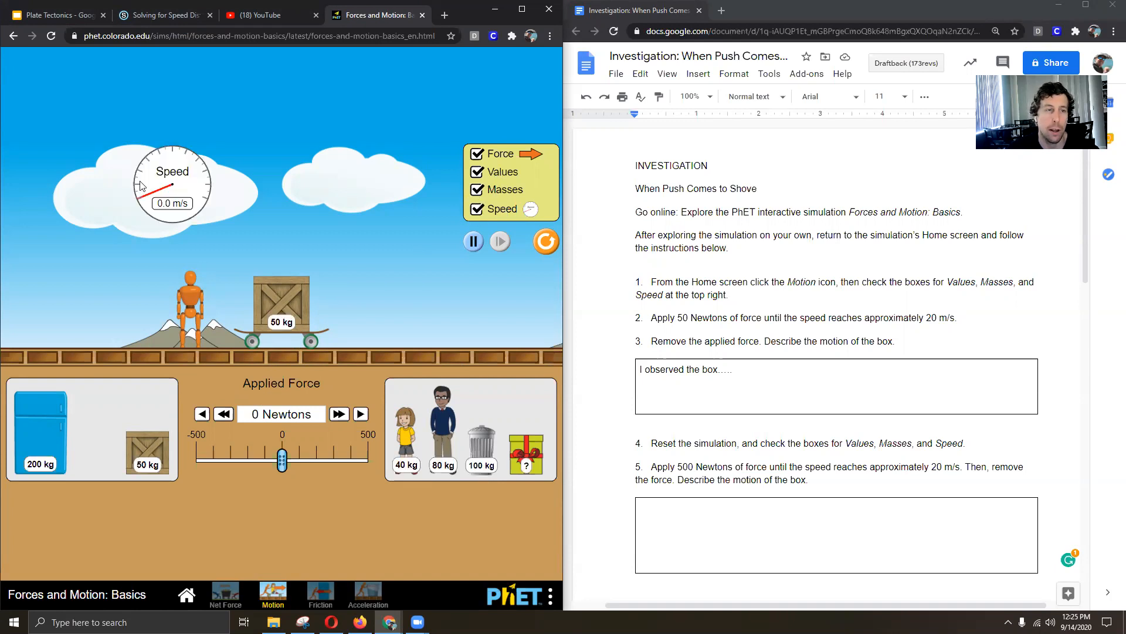
{"action": "mouse_move", "coordinate": [261, 319]}
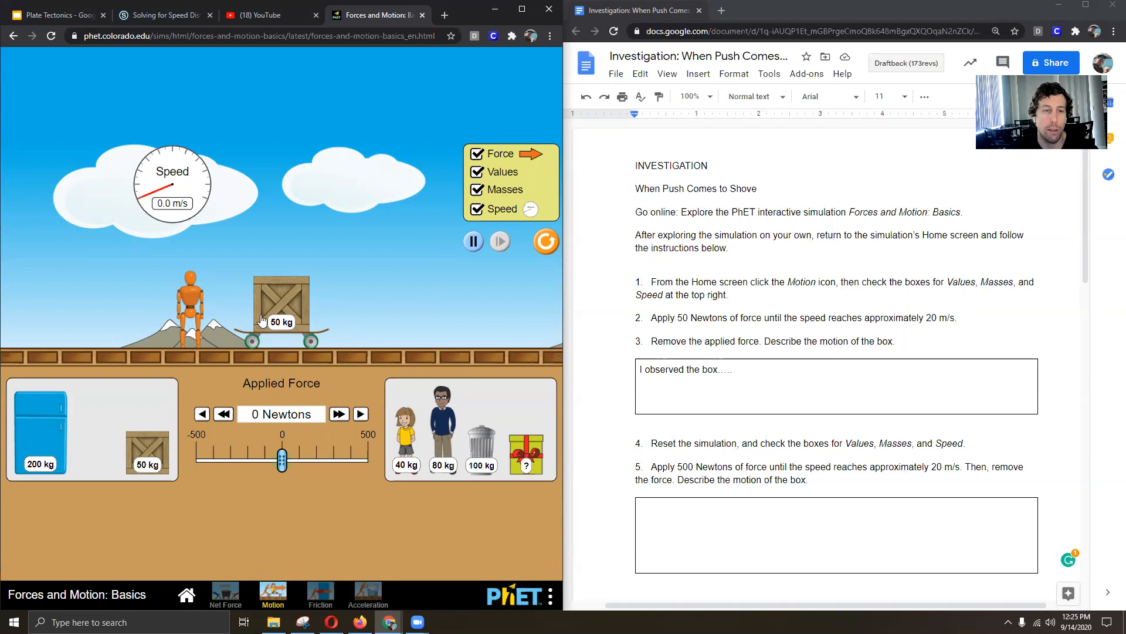
{"action": "mouse_move", "coordinate": [159, 464]}
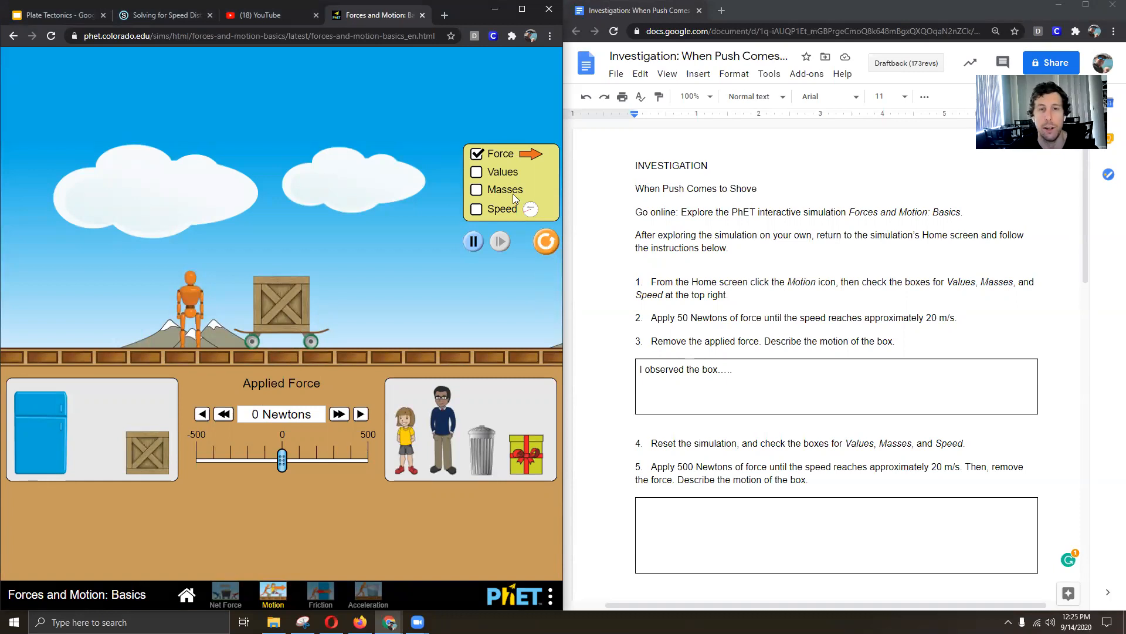
{"action": "left_click", "coordinate": [476, 209]}
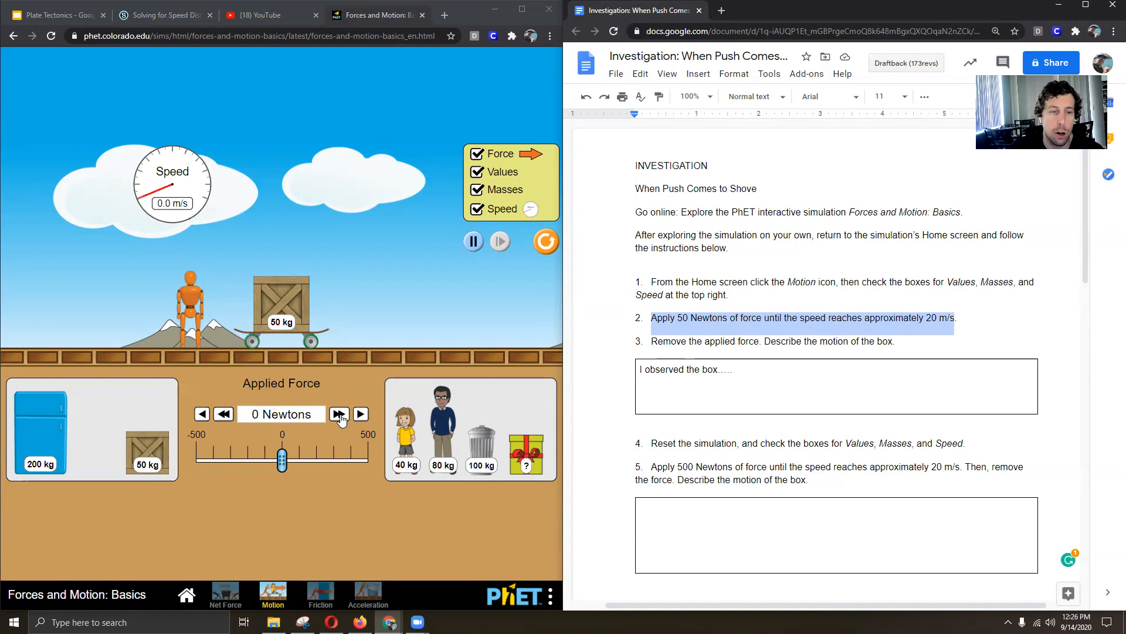
Step: Push the 50 kg box with 50 N up to about 20.7 m/s, then return the force to 0 N
{"action": "left_click", "coordinate": [339, 415]}
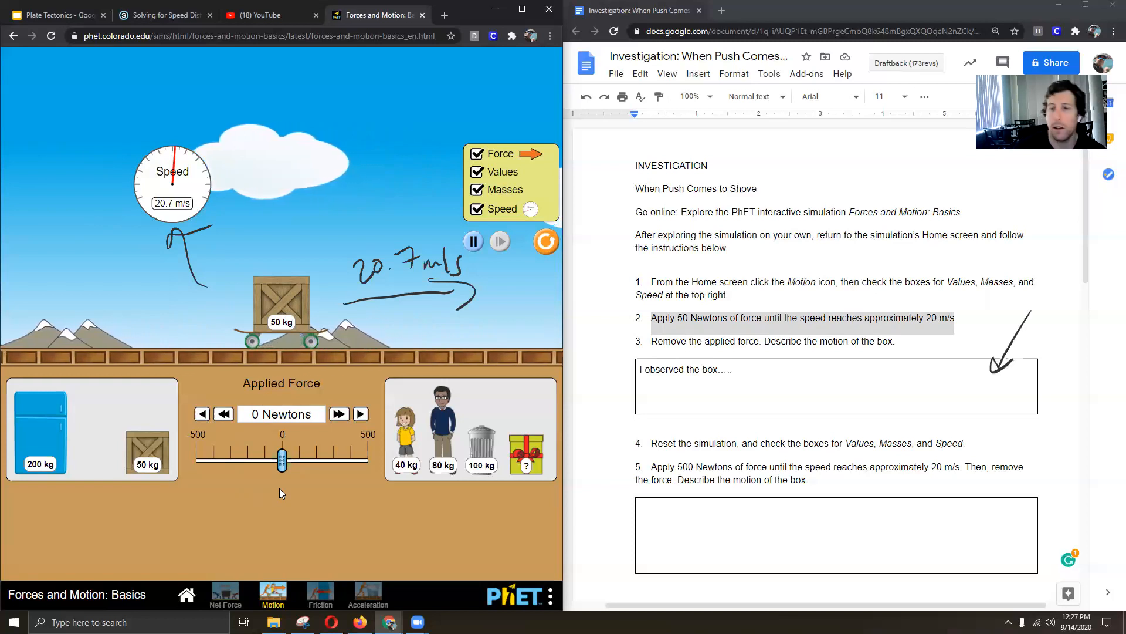
{"action": "left_click", "coordinate": [732, 370]}
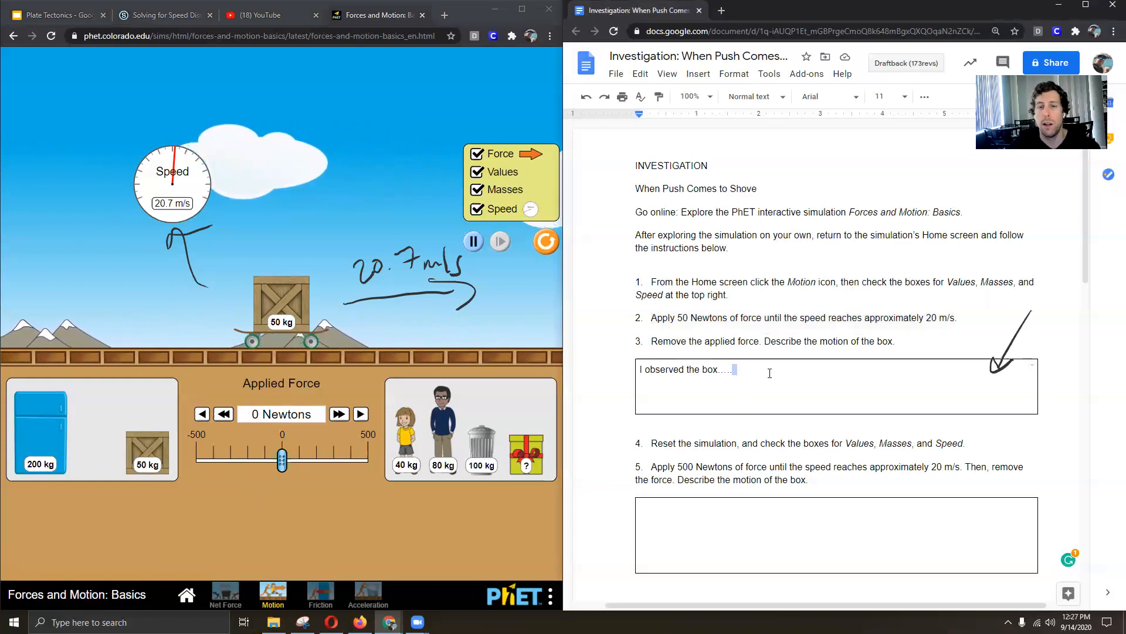
Step: Answer question 3: the box kept moving in the same direction at 20.7 m/s after letting go
{"action": "key", "text": "Backspace"}
{"action": "type", "text": " continued to move in the same direction at"}
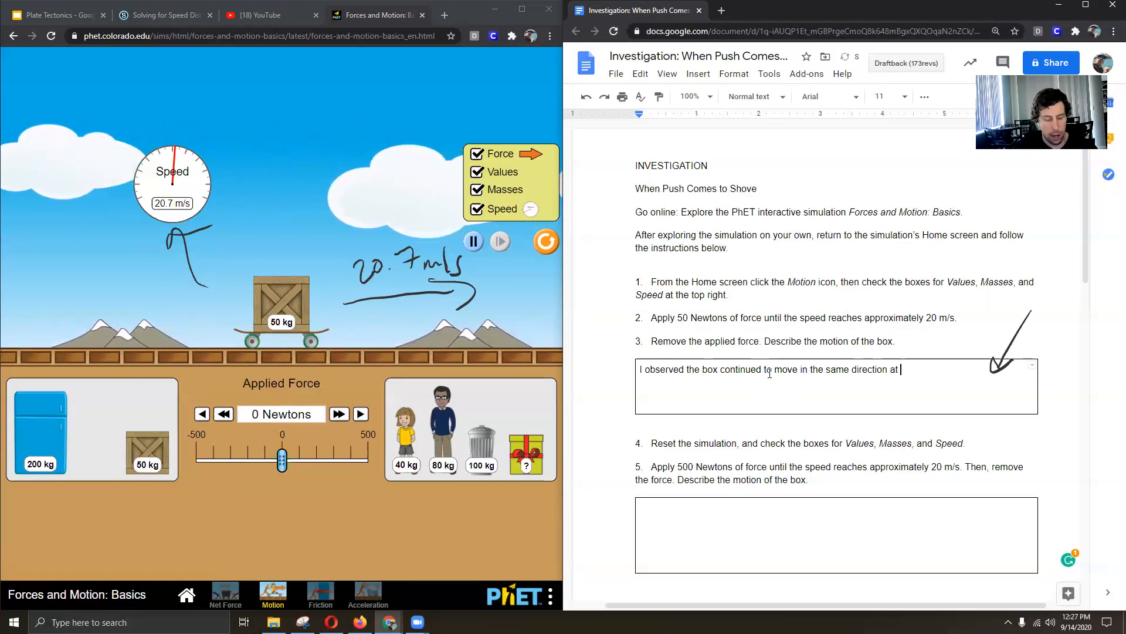
{"action": "type", "text": "20_7"}
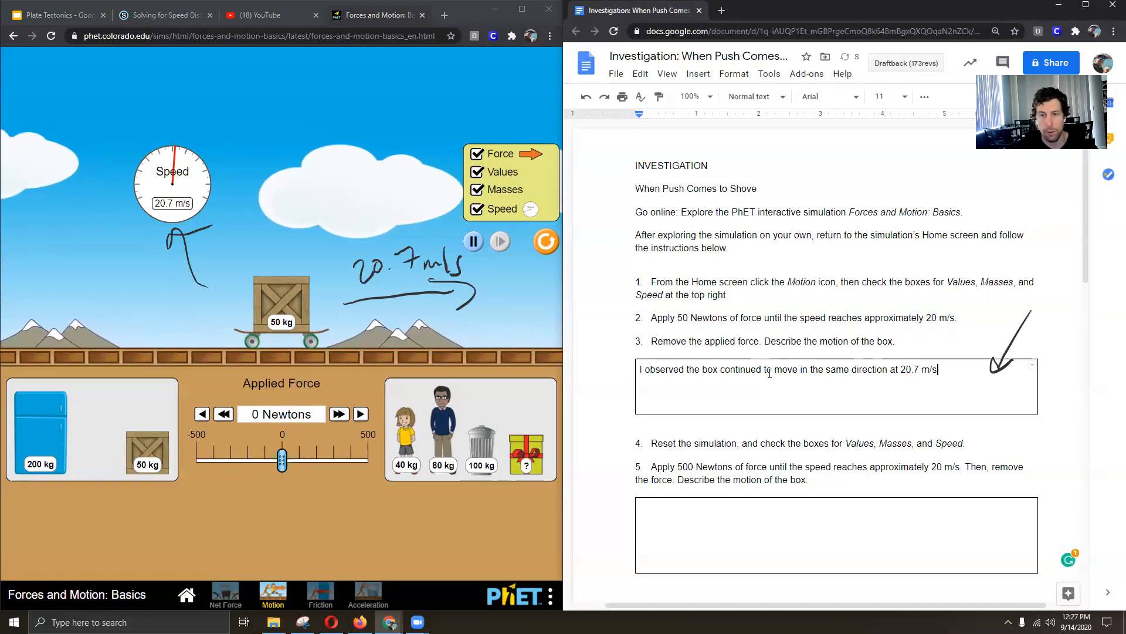
{"action": "type", "text": "af"}
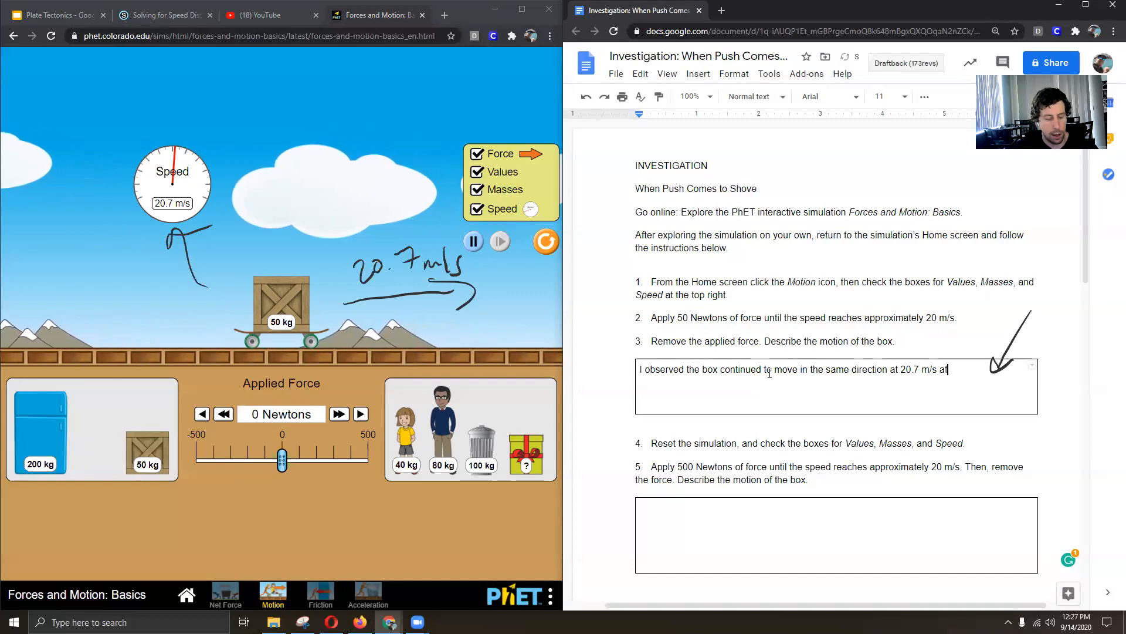
{"action": "type", "text": "fter letting go."}
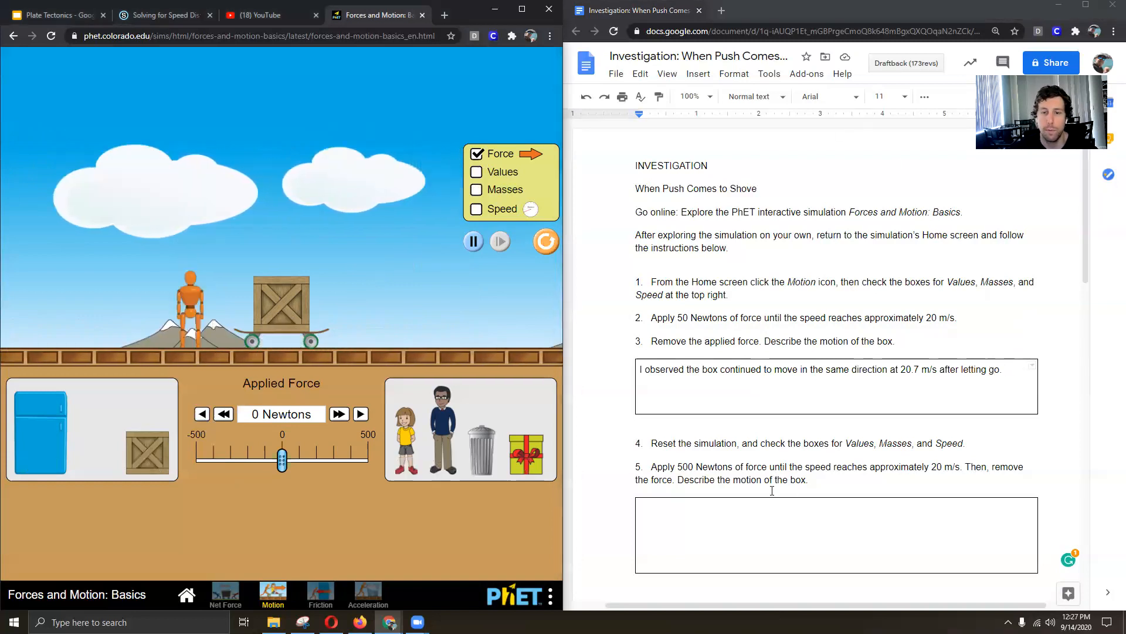
Step: Re-show Values and Speed, push the box with 500 N, then drop the force to 0 N so it coasts at 30.3 m/s
{"action": "left_click", "coordinate": [477, 208]}
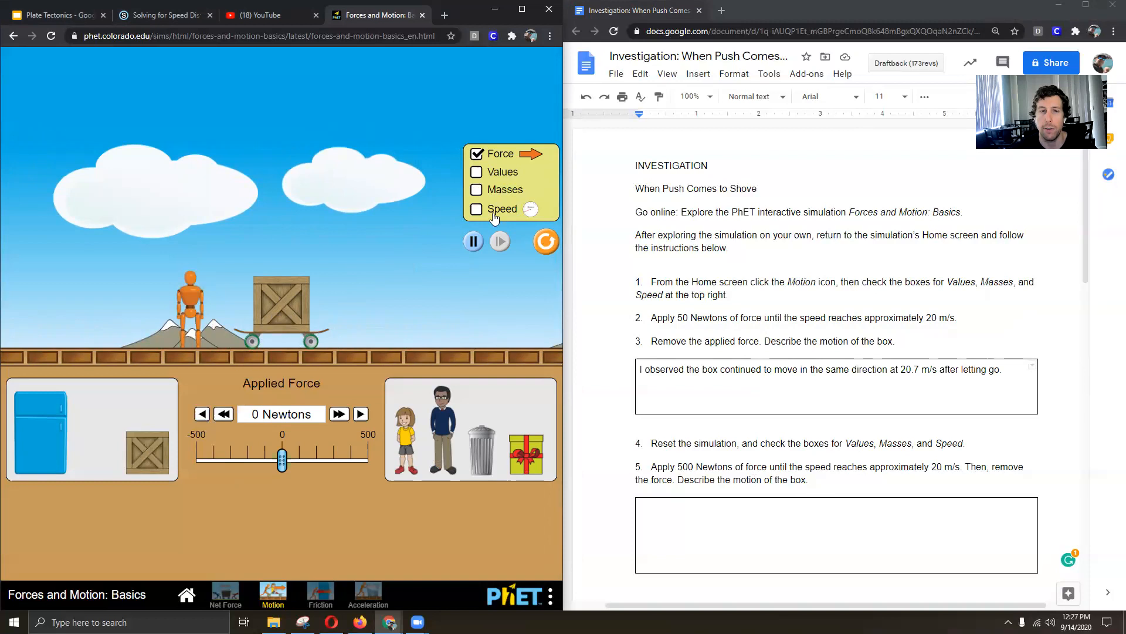
{"action": "left_click", "coordinate": [476, 209]}
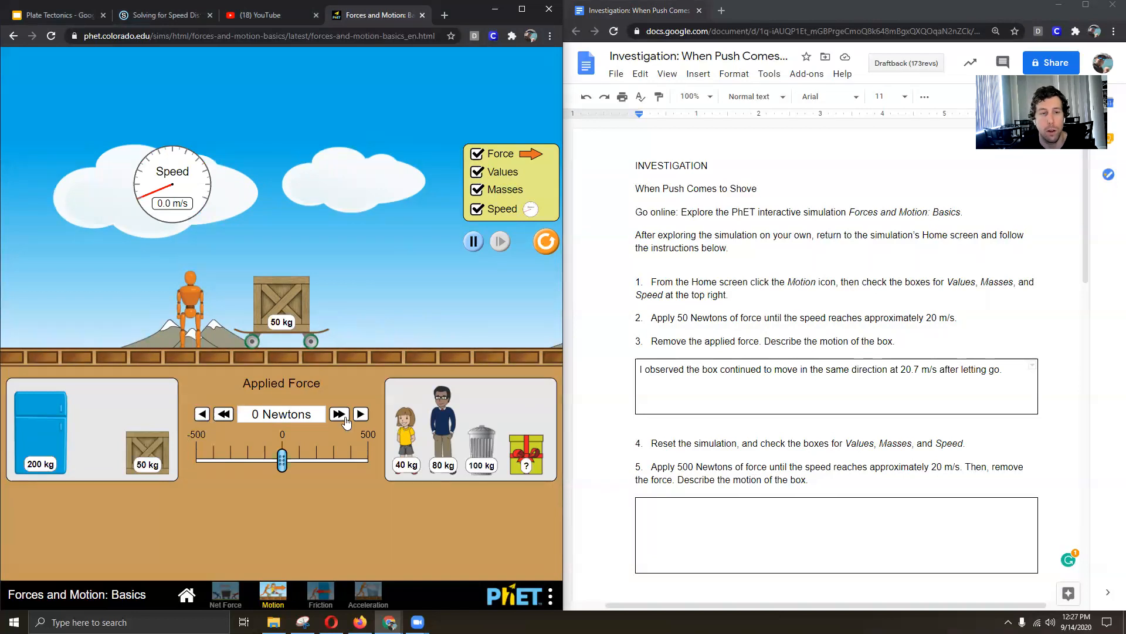
{"action": "left_click", "coordinate": [339, 414]}
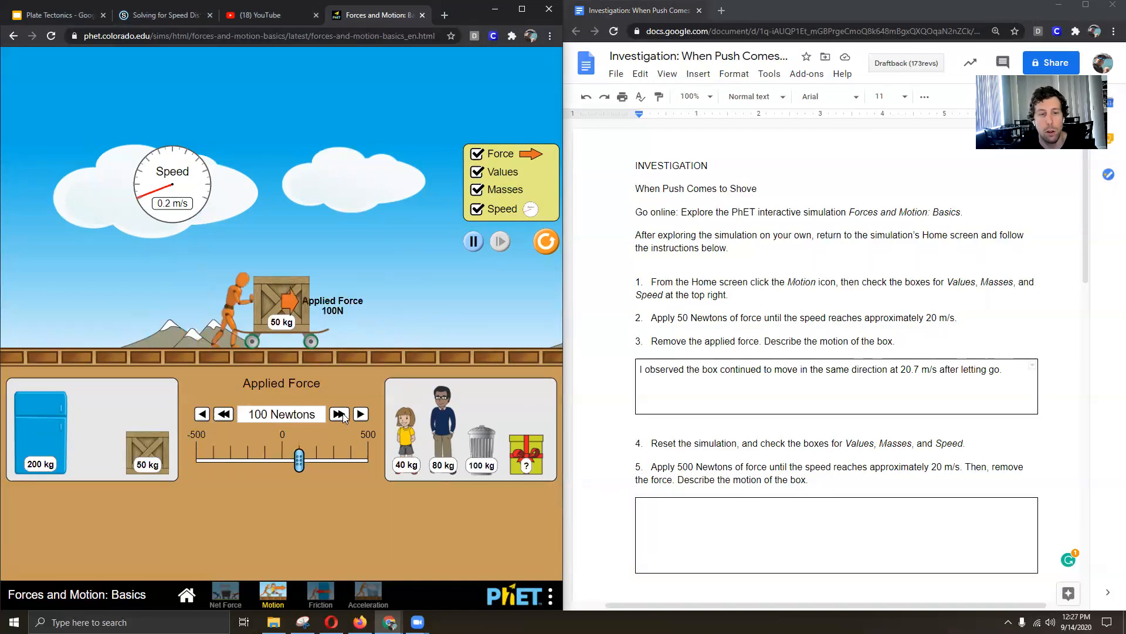
{"action": "left_click", "coordinate": [337, 414]}
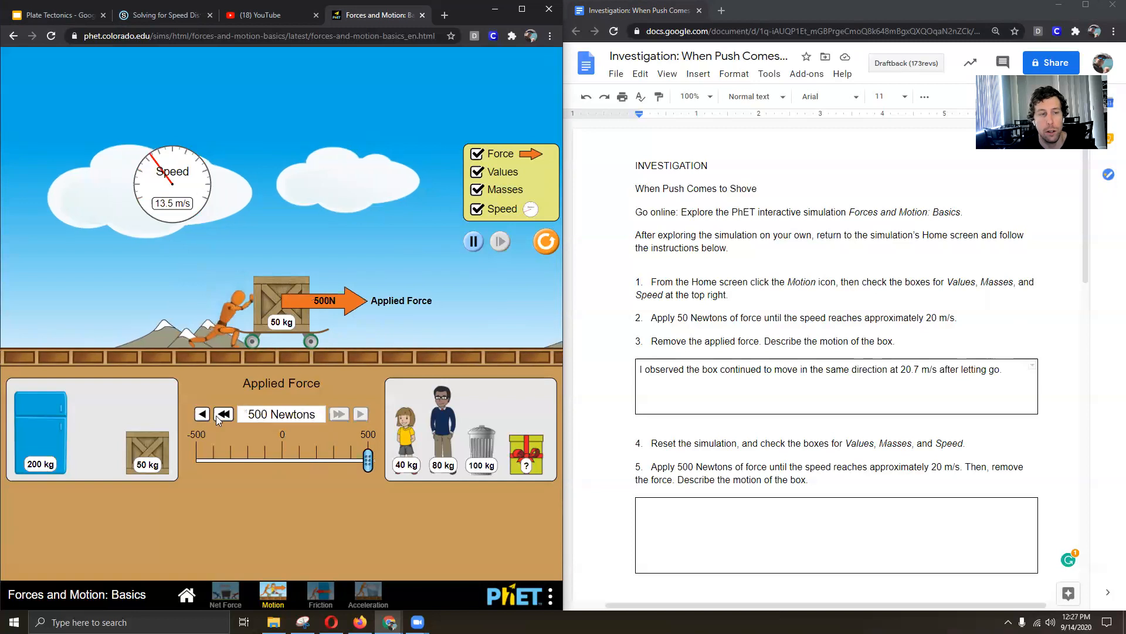
{"action": "left_click", "coordinate": [223, 415]}
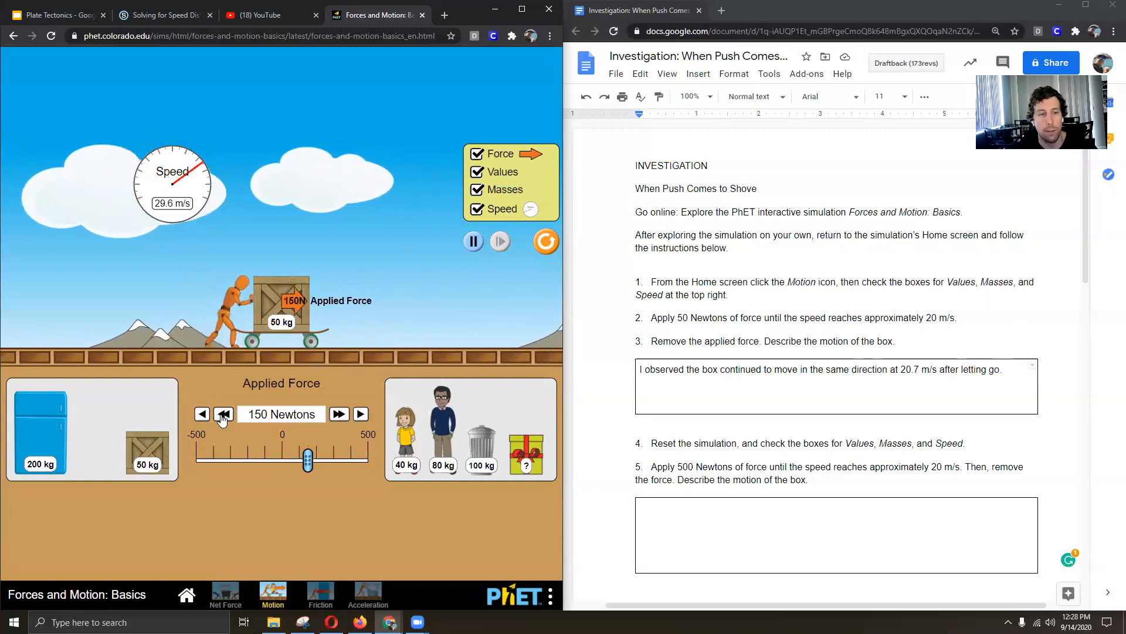
{"action": "left_click", "coordinate": [223, 414]}
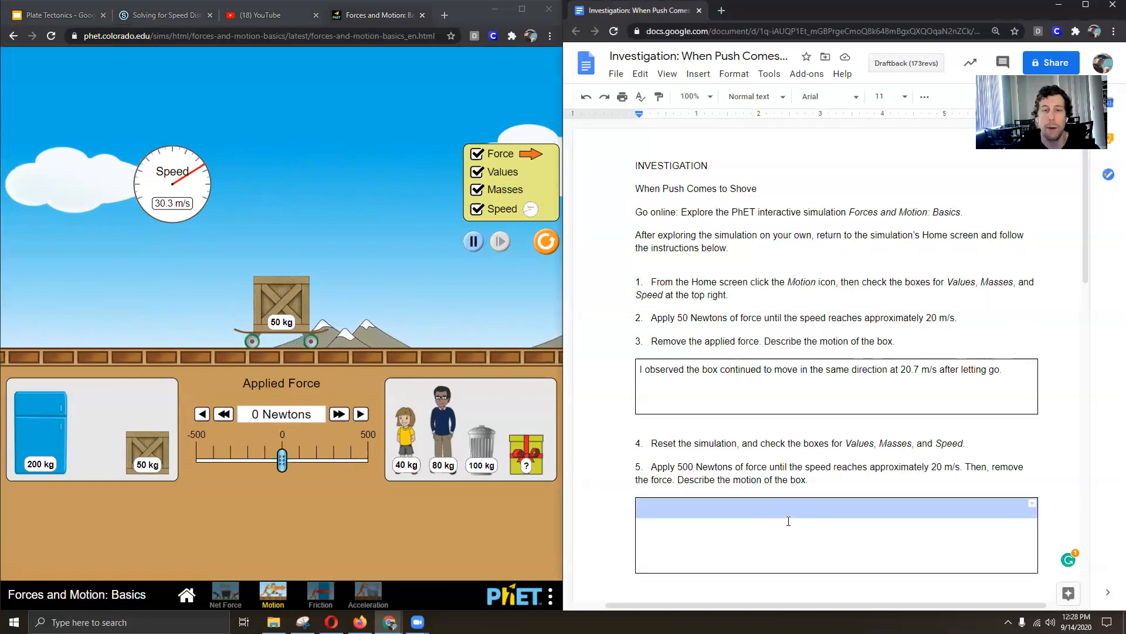
Step: Answer question 5: with 500 N the box accelerated much faster and kept the same speed and direction after letting go
{"action": "type", "text": "W"}
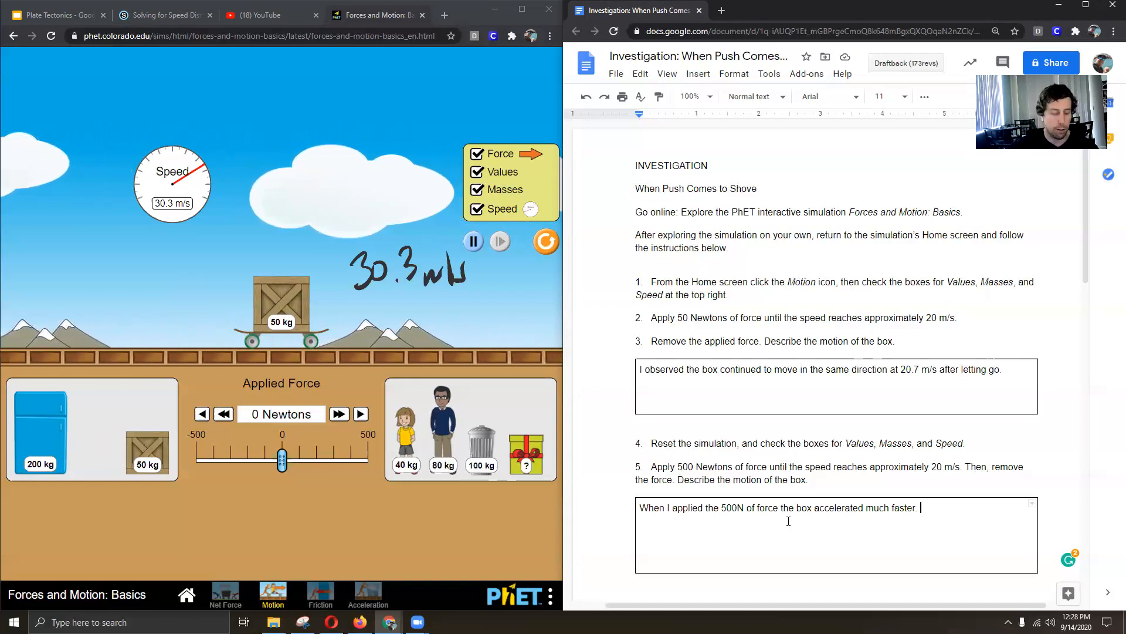
{"action": "type", "text": "The box continued to move in t"}
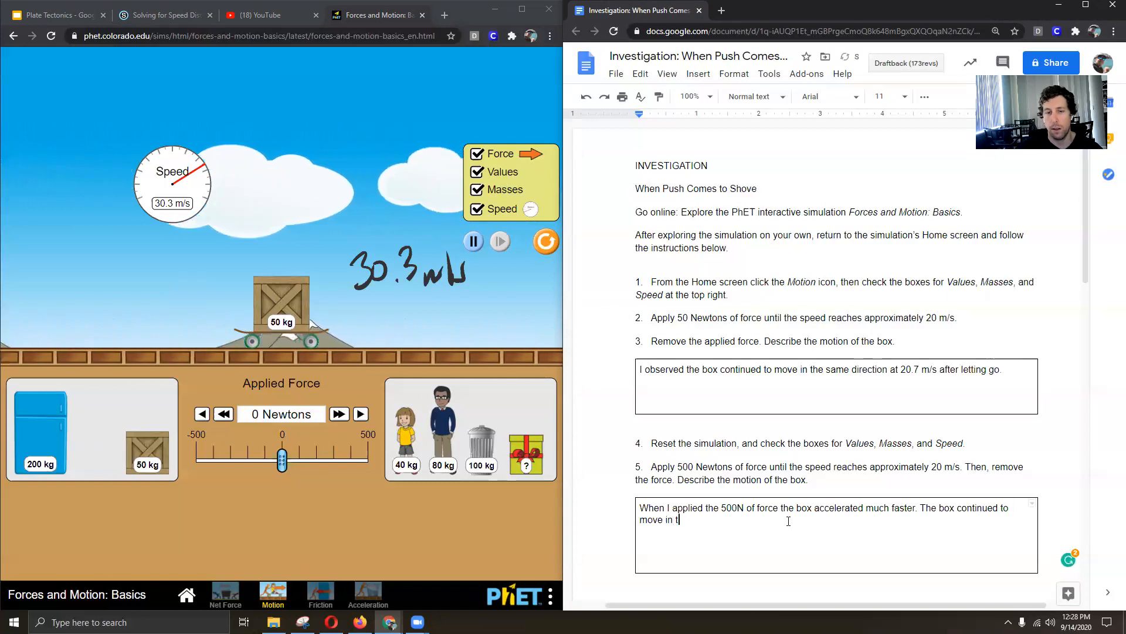
{"action": "type", "text": "he same direction with the same speed"}
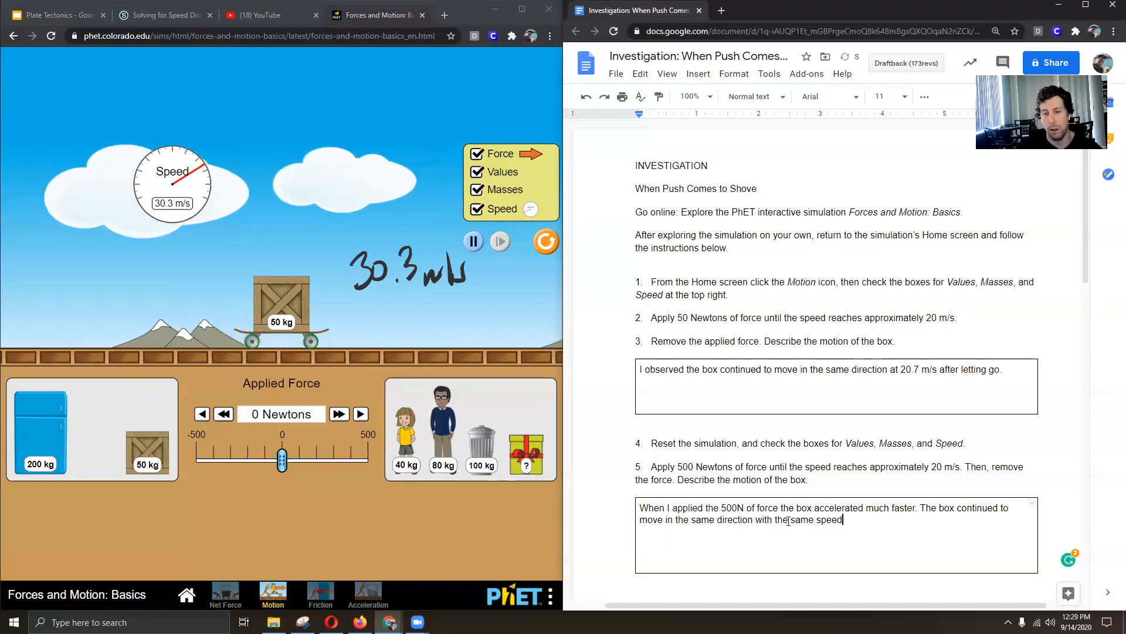
{"action": "type", "text": "from when I let go."}
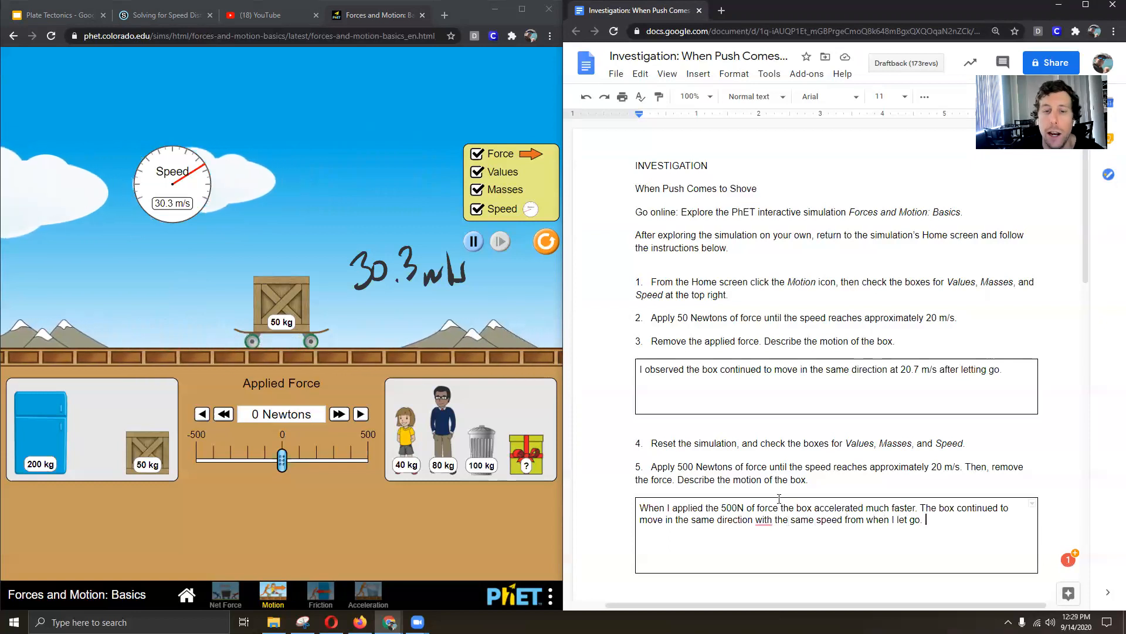
Step: Scroll the worksheet down to its final questions, 10 and 11
{"action": "scroll", "scroll_direction": "down", "scroll_amount": 3}
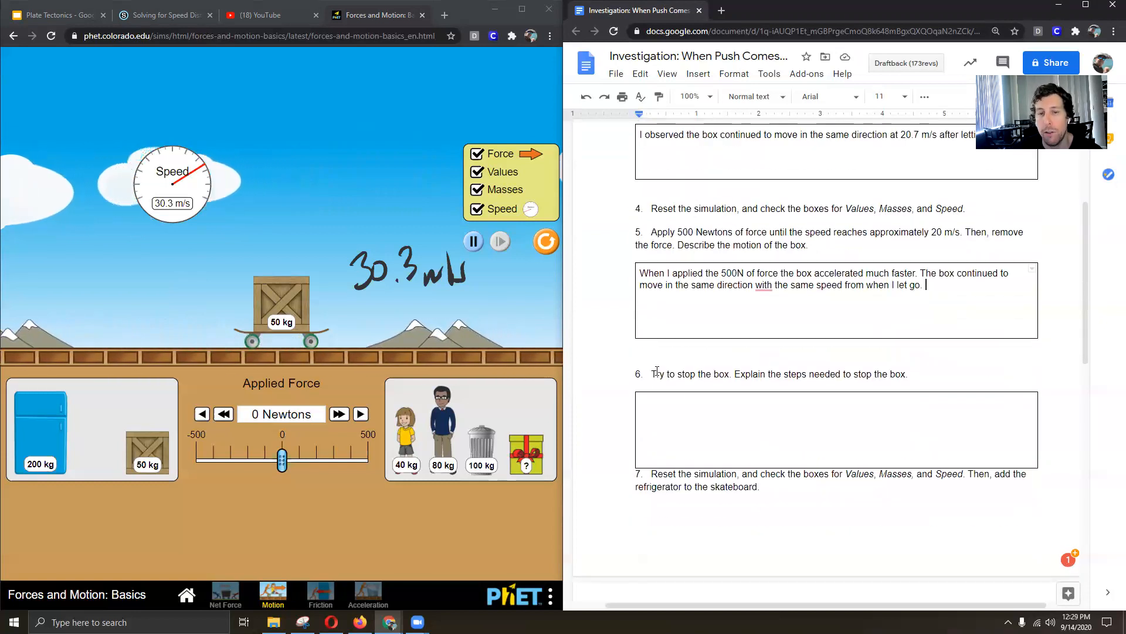
{"action": "scroll", "scroll_direction": "down", "scroll_amount": 3}
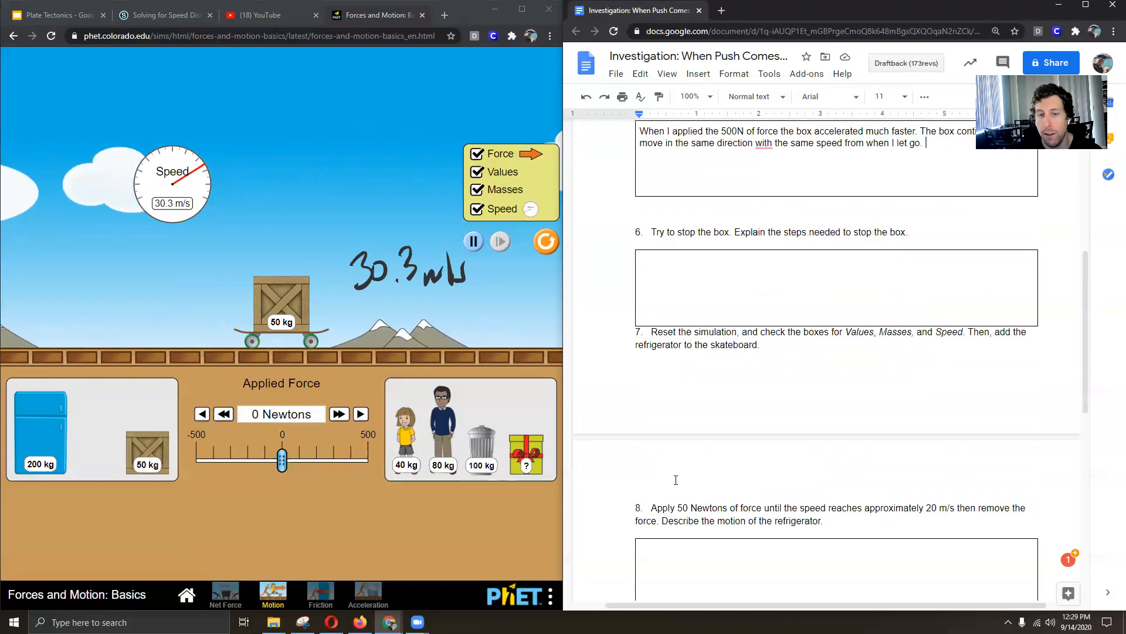
{"action": "scroll", "scroll_direction": "down", "scroll_amount": 3}
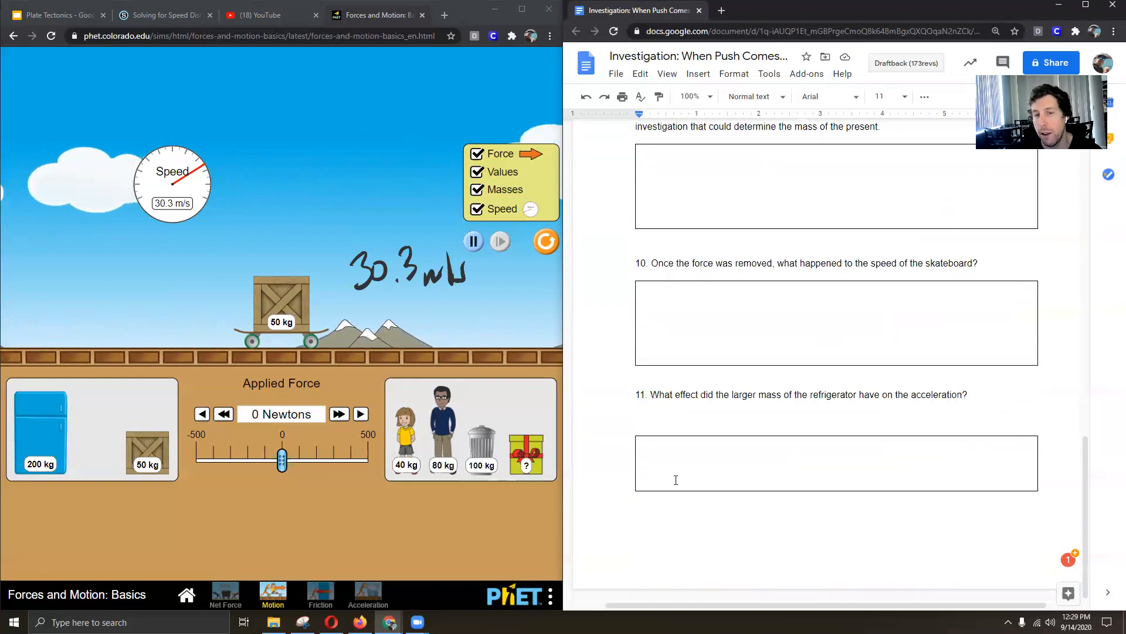